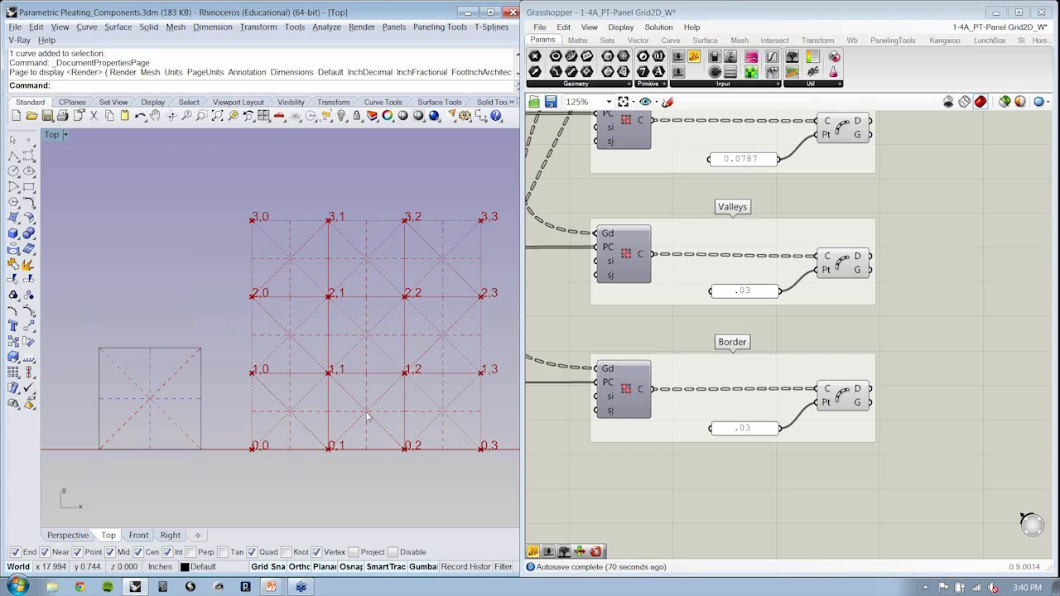
mouse_move(467, 344)
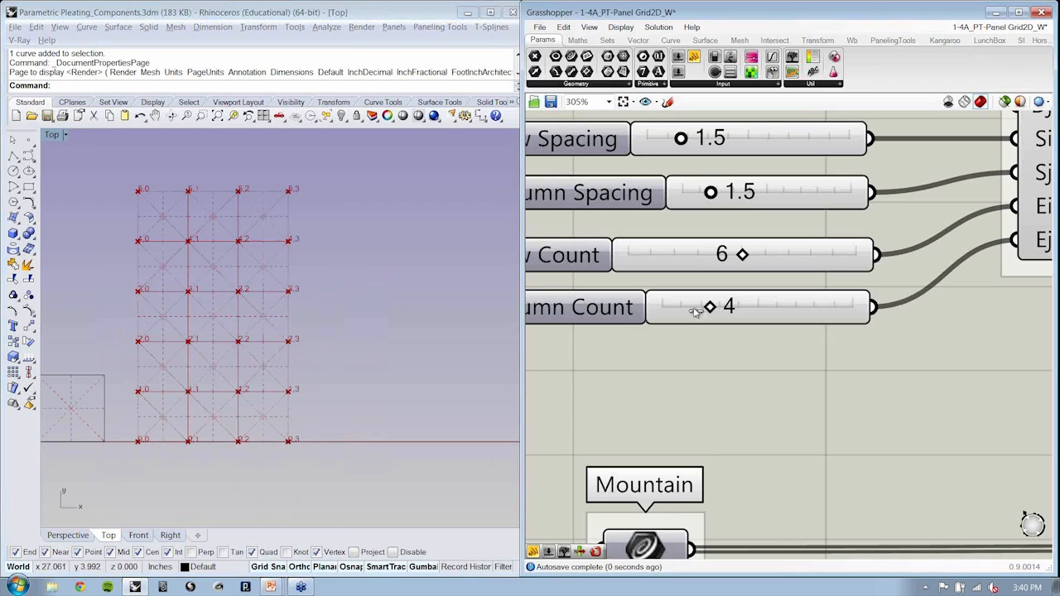
- Increase the Column Count slider so the rectangular PanelingTools grid gains more columns
drag(709, 306, 757, 306)
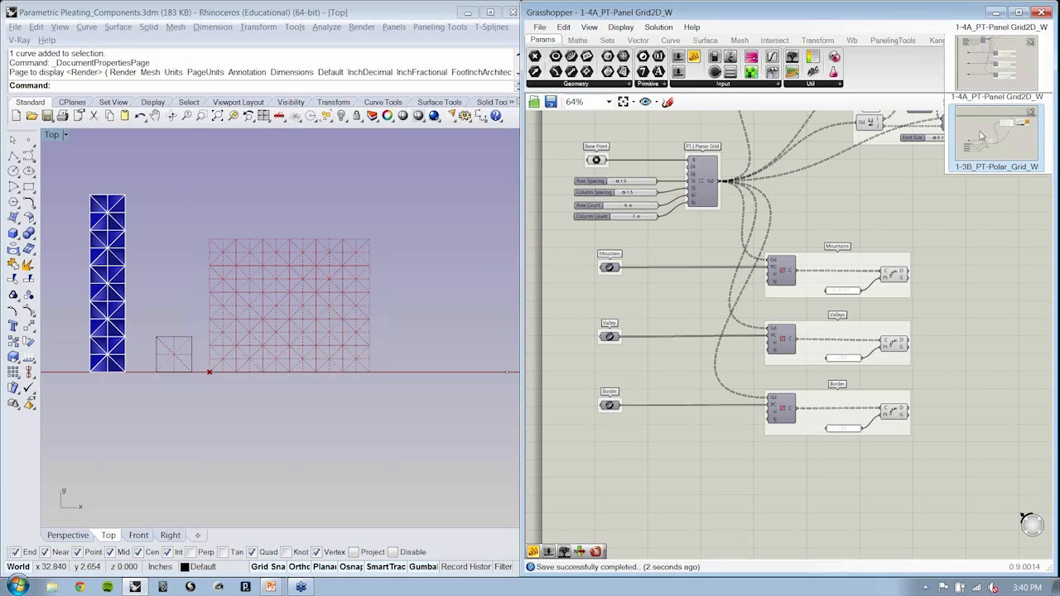
- Add a PT Polar Array component with a base point and its radial and polar sliders
click(995, 136)
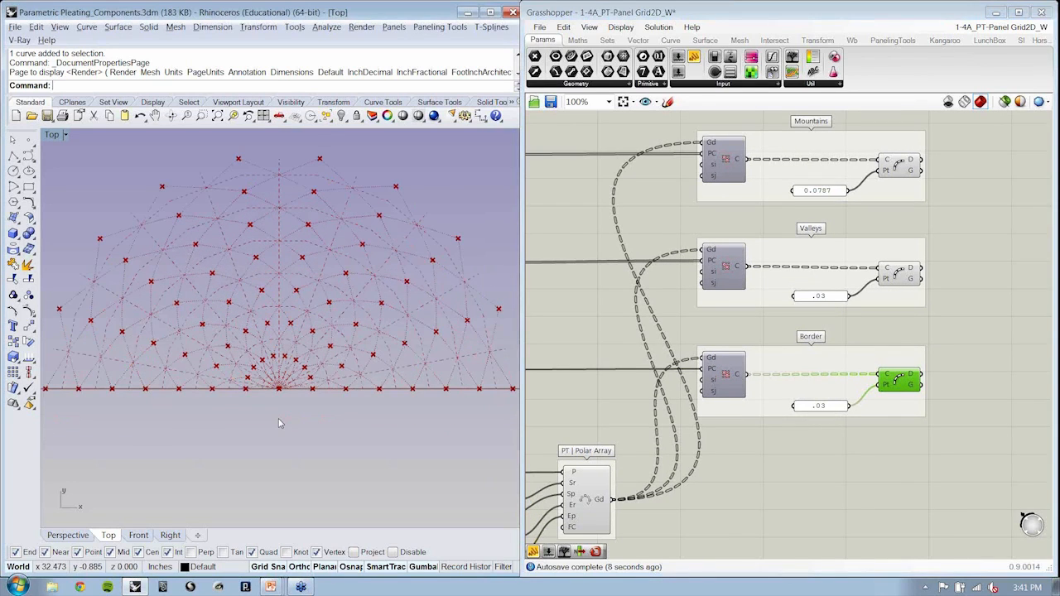
click(586, 497)
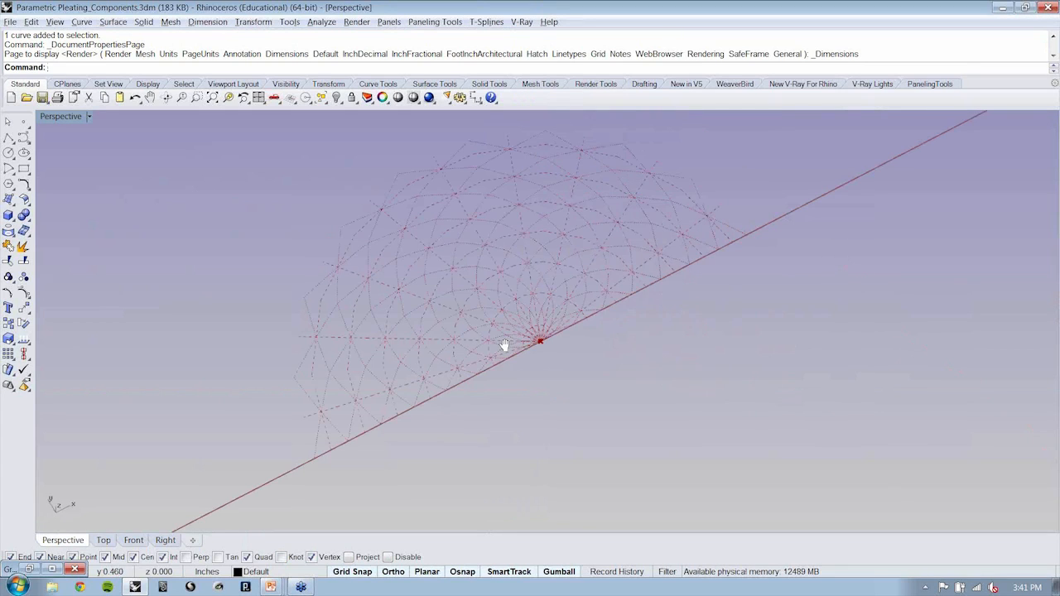
drag(503, 343, 358, 305)
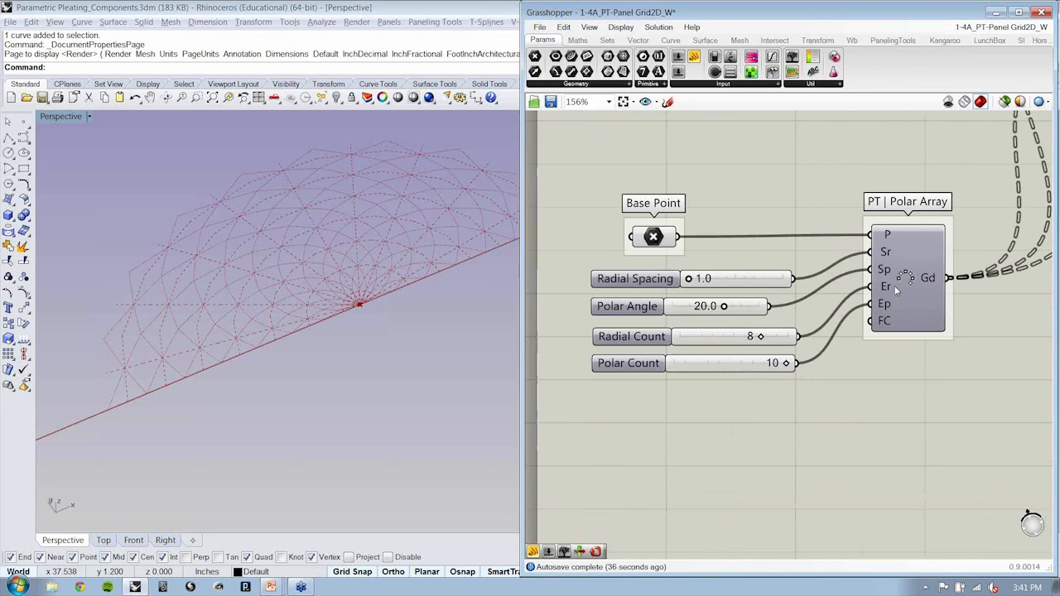
drag(722, 304, 704, 304)
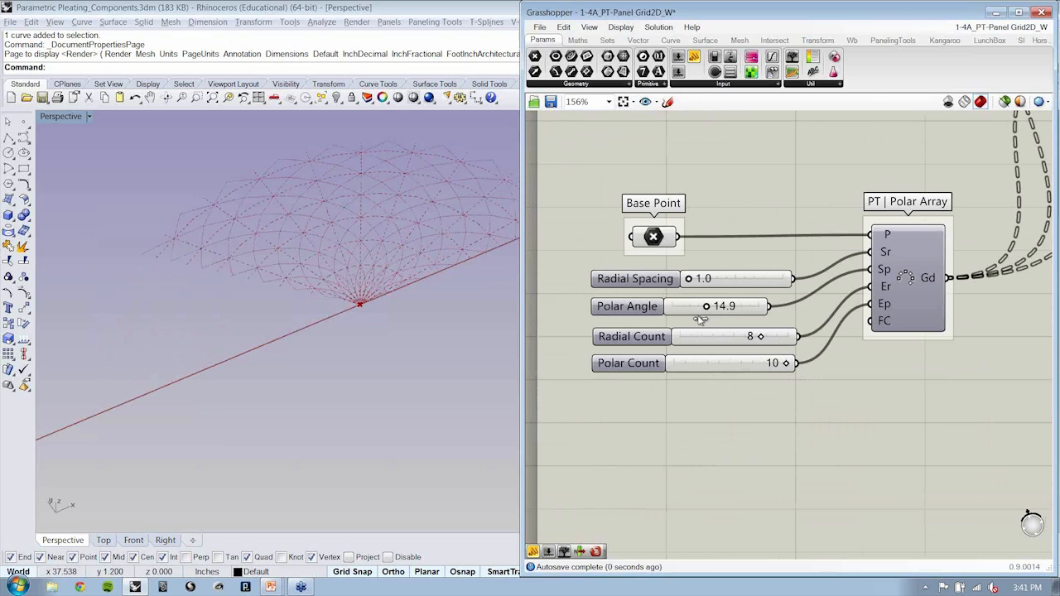
drag(720, 305, 704, 305)
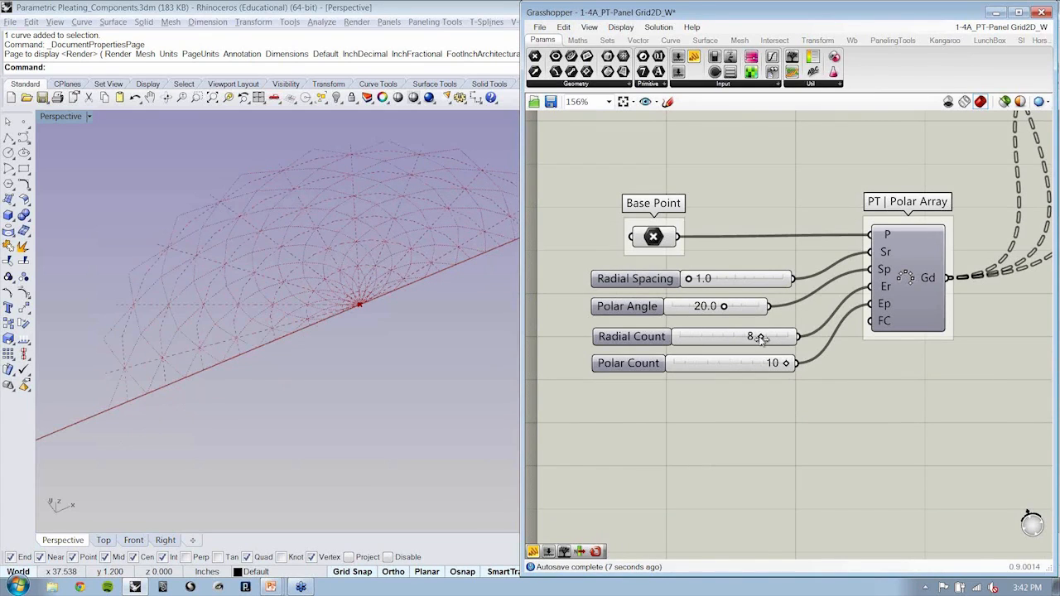
drag(749, 336, 722, 336)
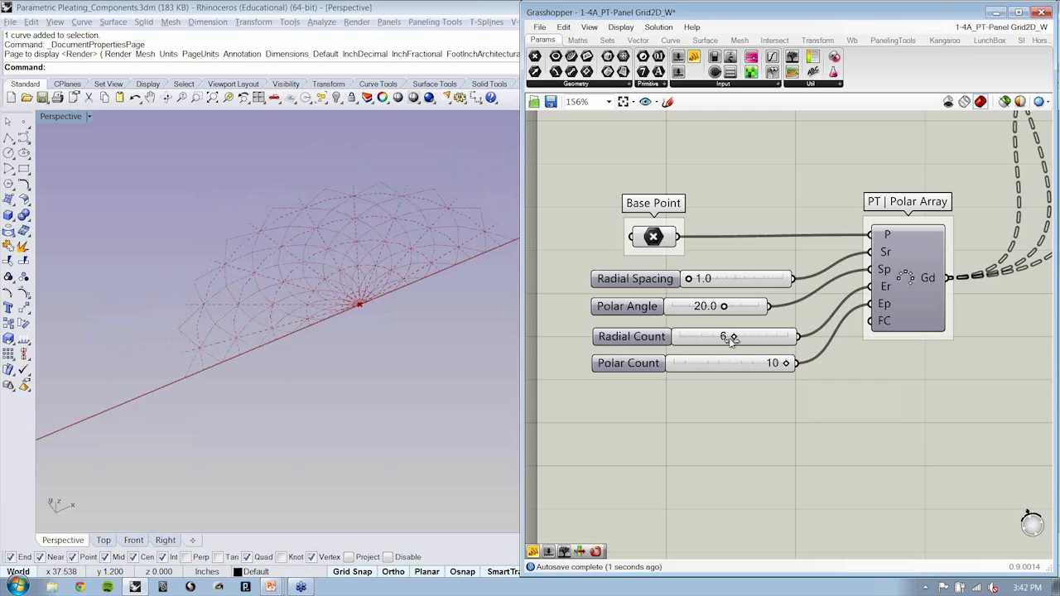
drag(732, 336, 749, 336)
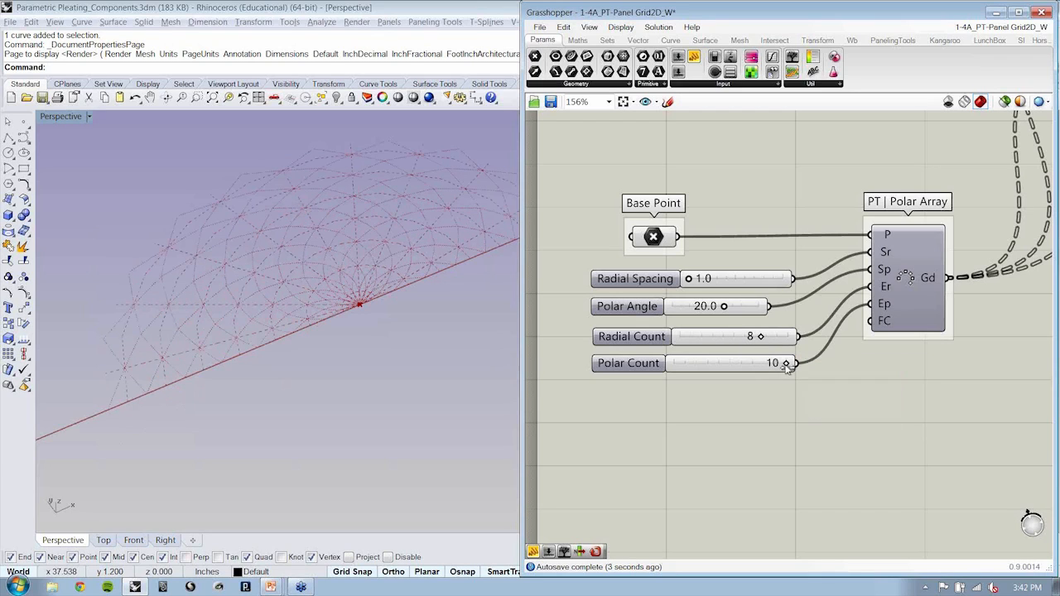
drag(775, 363, 758, 363)
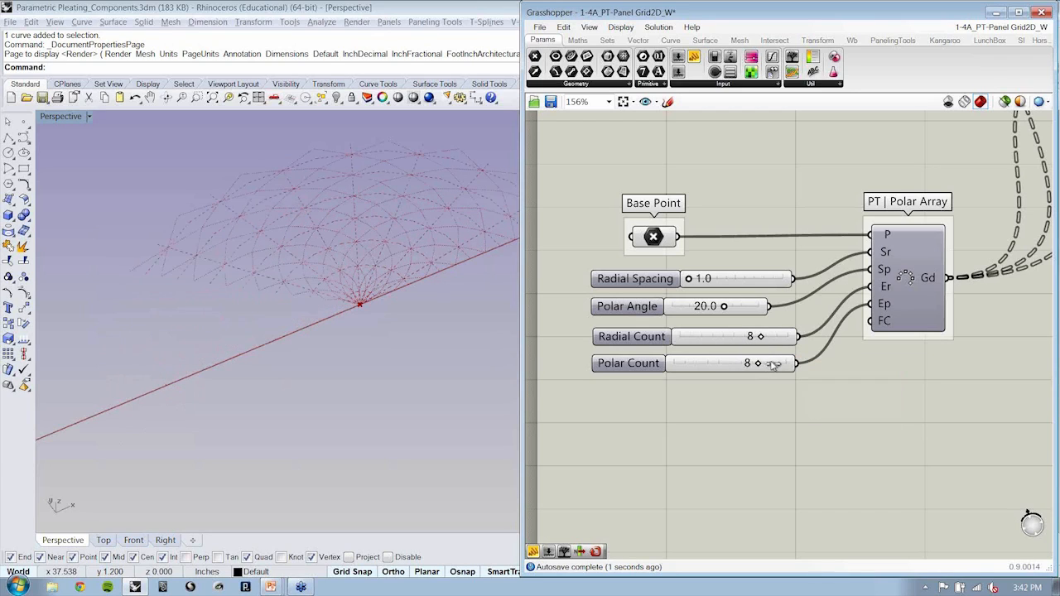
drag(745, 363, 771, 362)
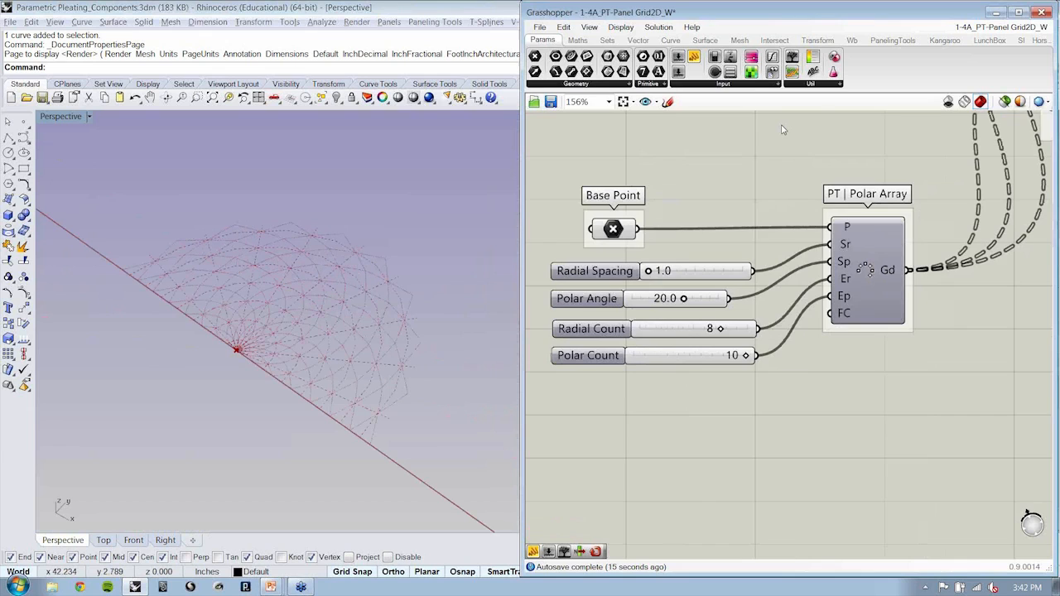
- Group the PTGrid parameter and rename the group to 'Input | PTGrid'
scroll(down, 3)
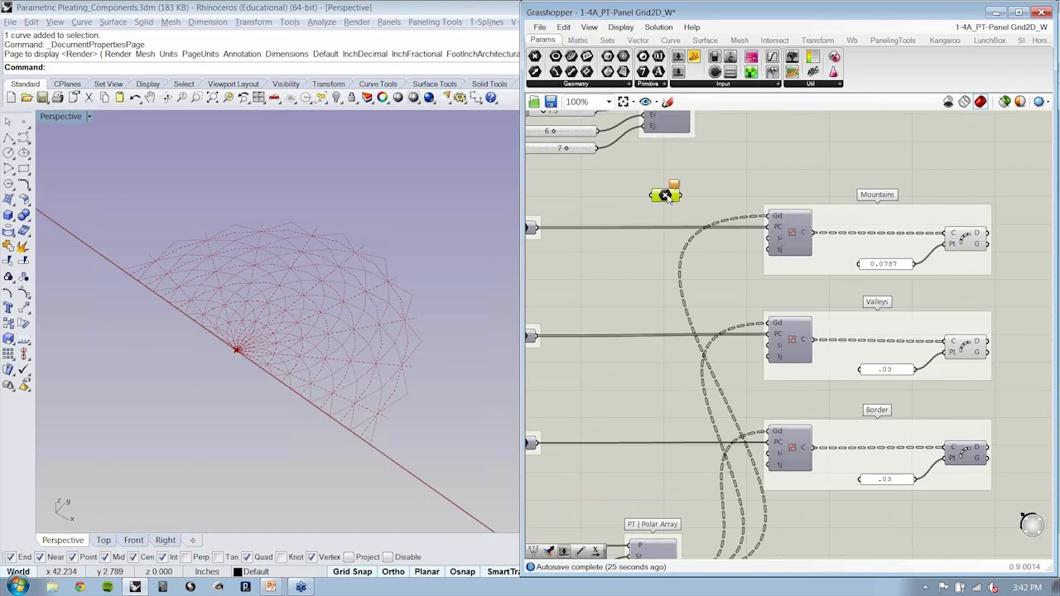
right_click(666, 192)
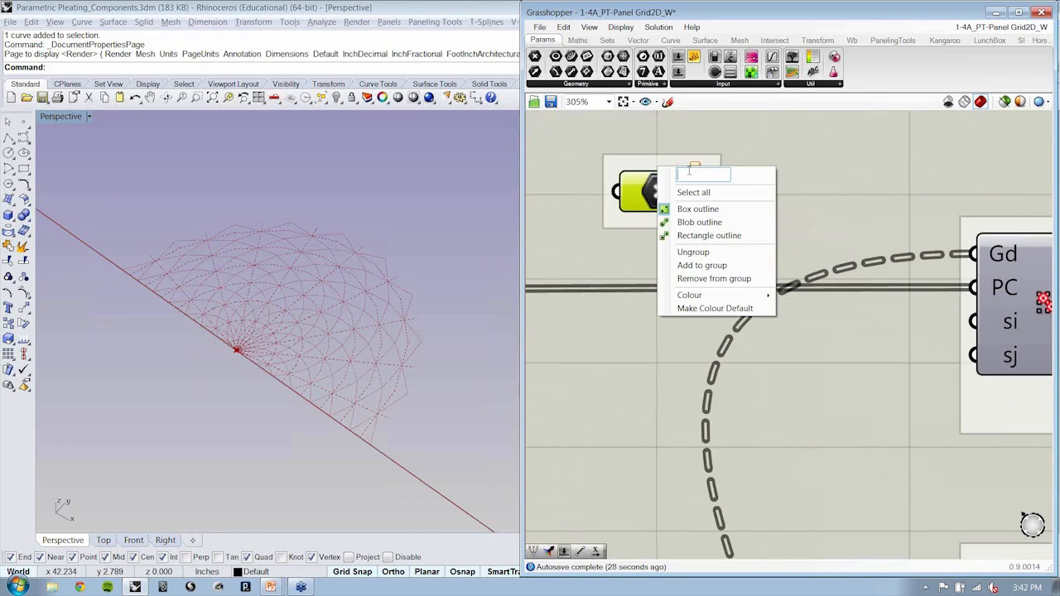
text(Input)
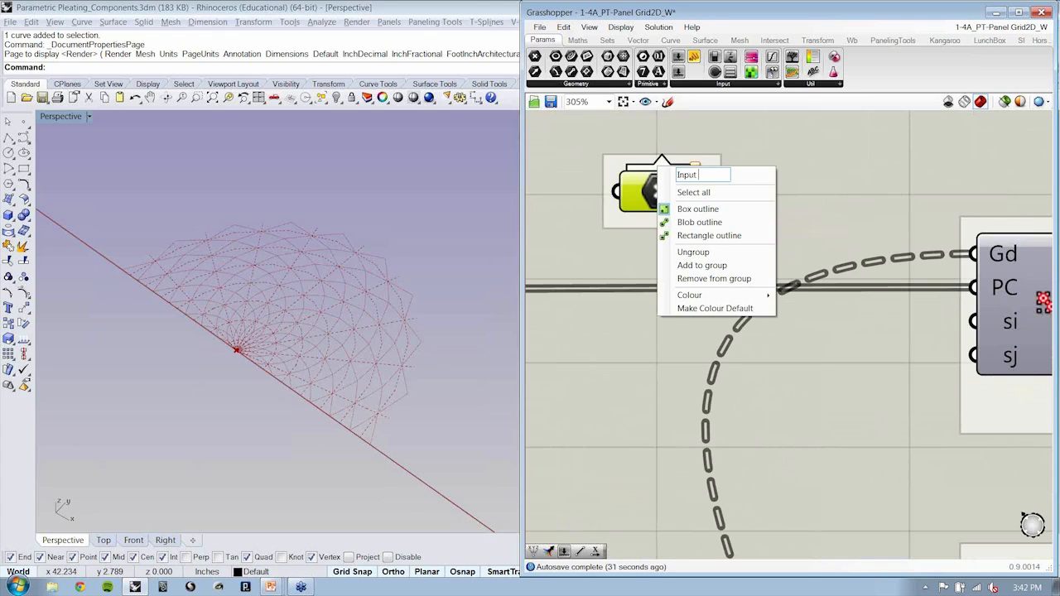
text(PT)
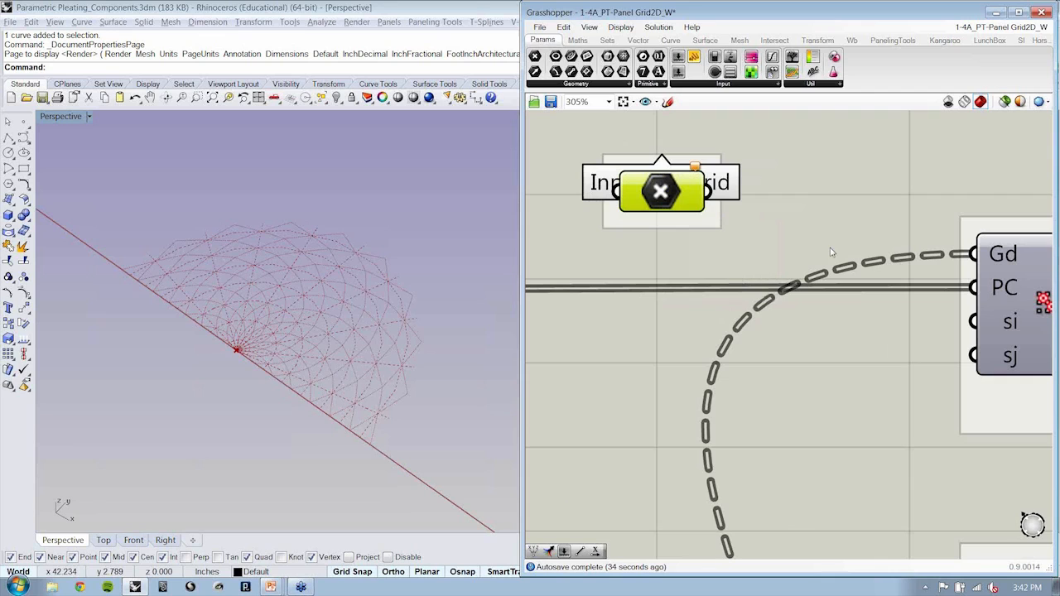
scroll(down, 3)
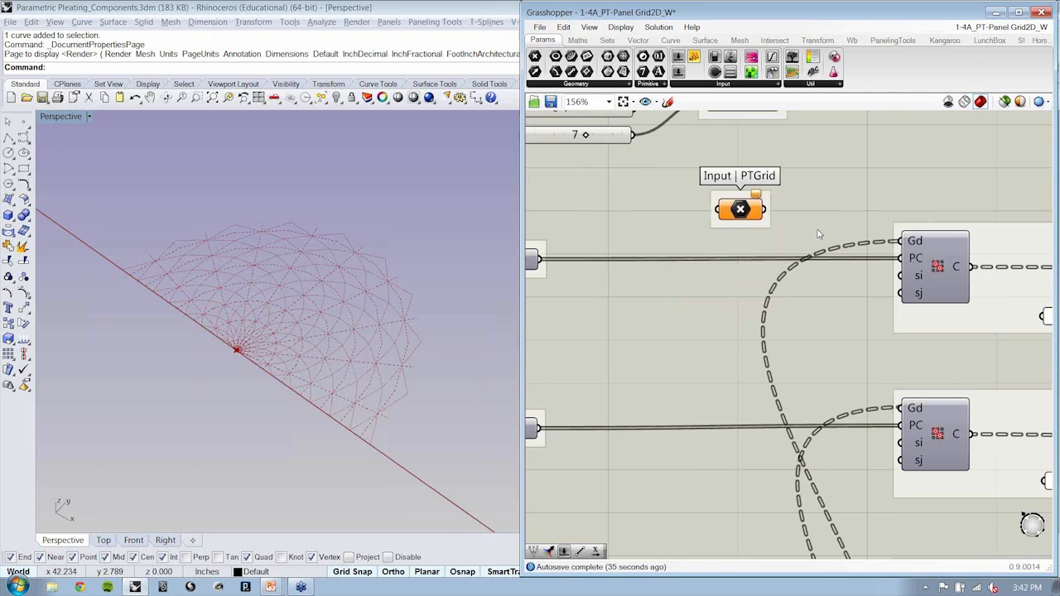
scroll(down, 3)
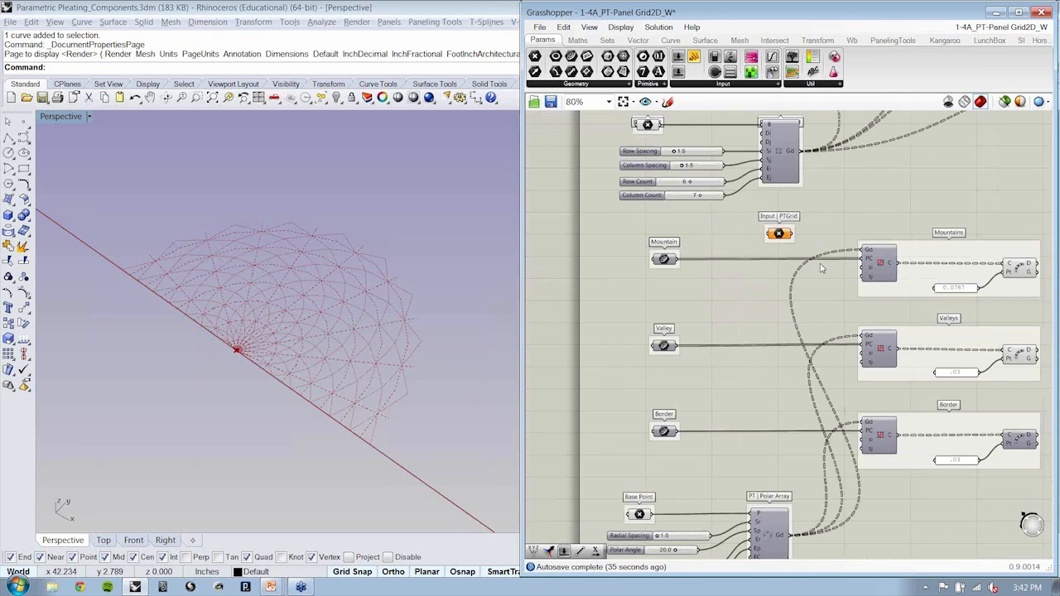
scroll(down, 3)
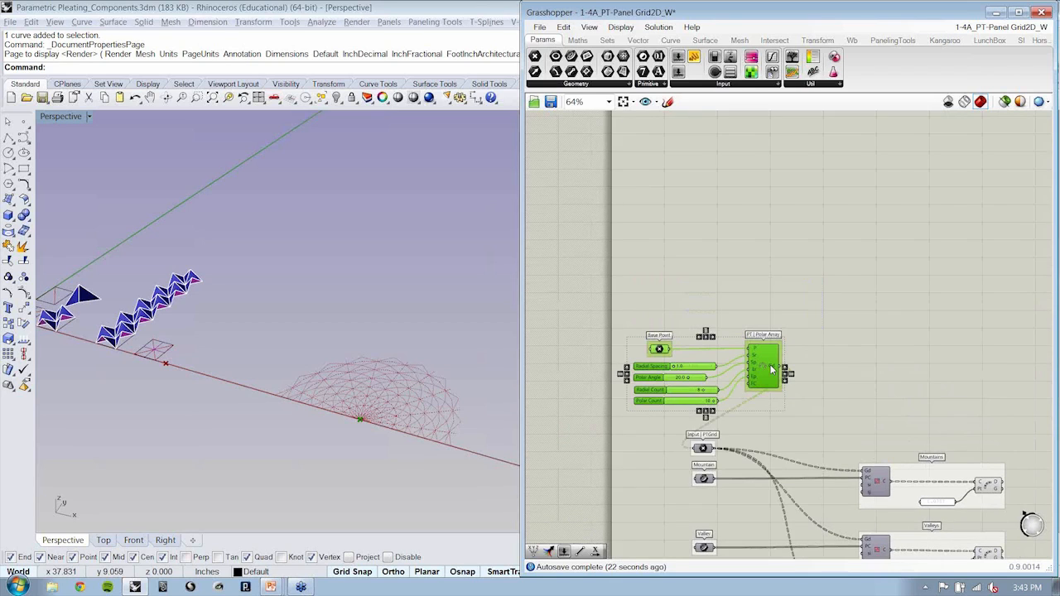
- Wire the PT Polar Array Gd output through Input | PTGrid into the three Gd inputs
scroll(down, 3)
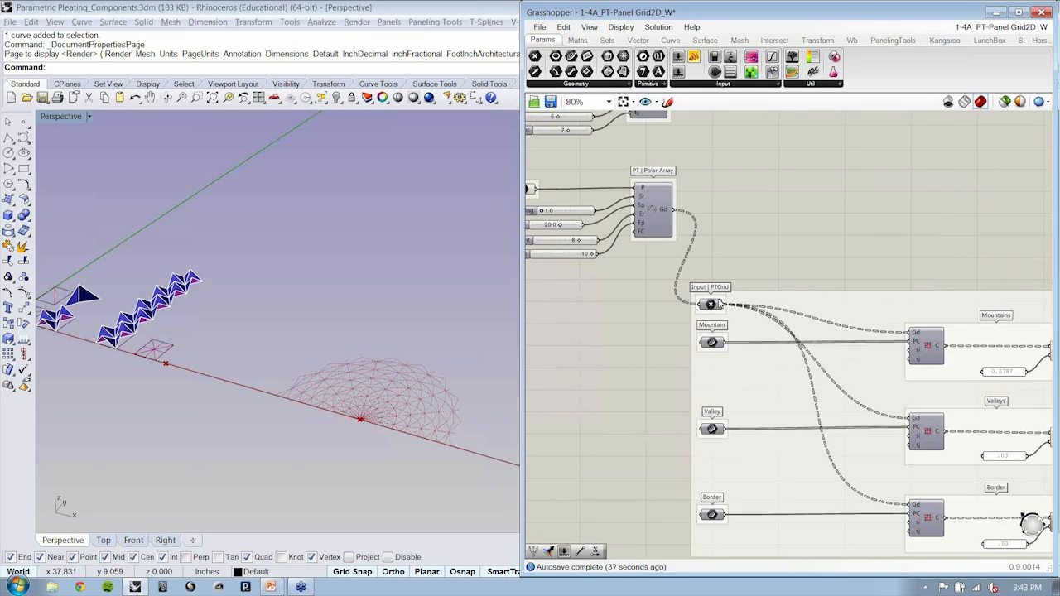
scroll(down, 3)
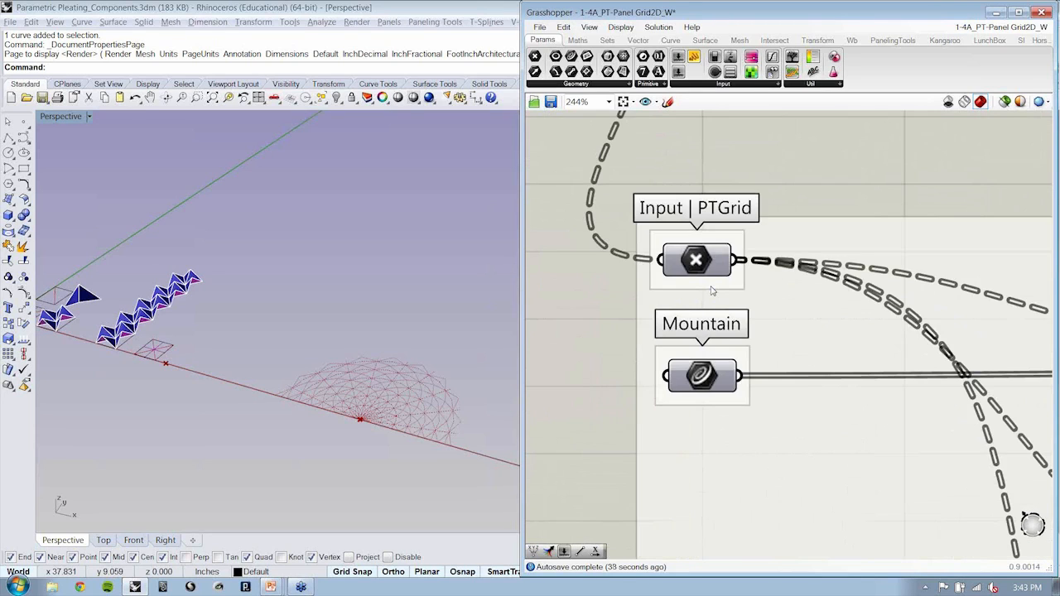
scroll(down, 3)
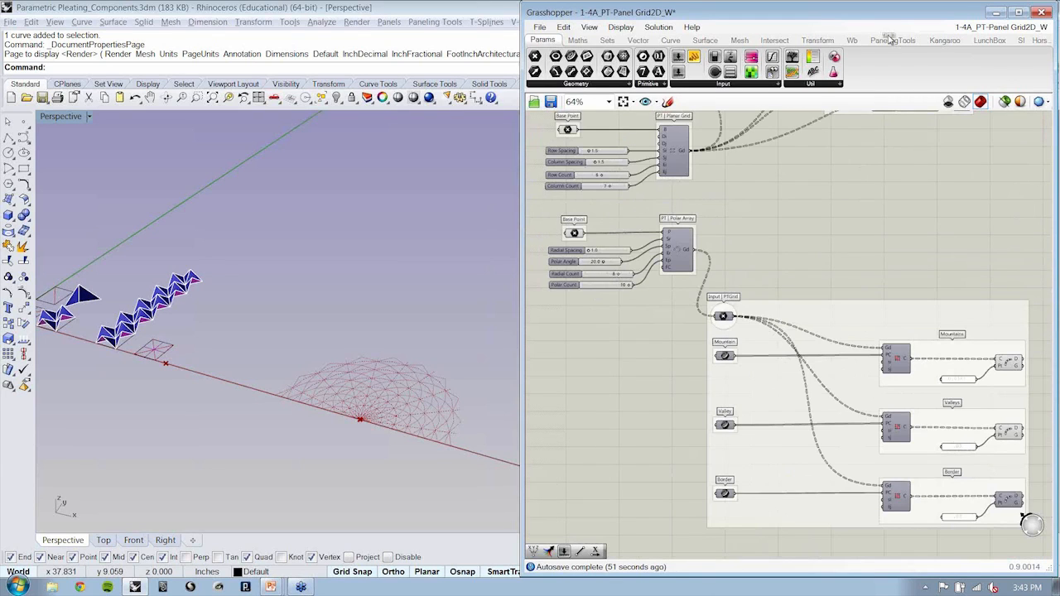
click(893, 39)
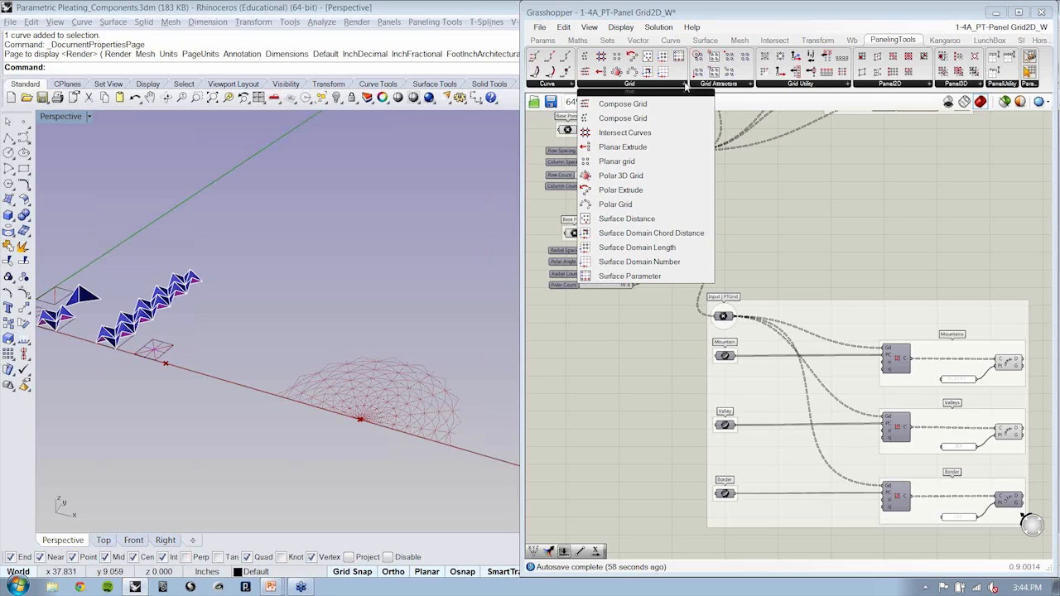
mouse_move(616, 161)
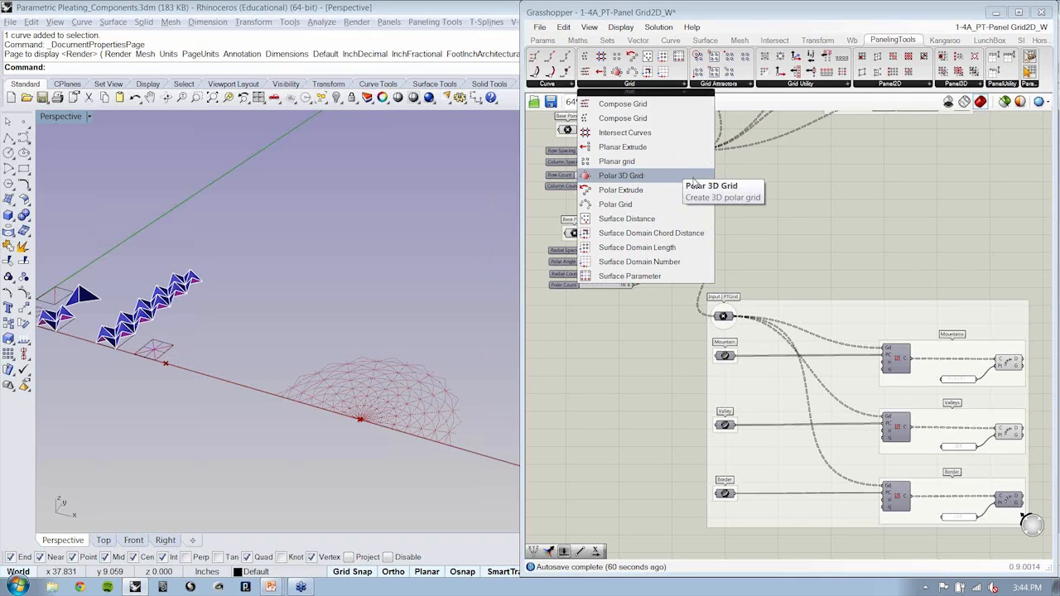
mouse_move(620, 189)
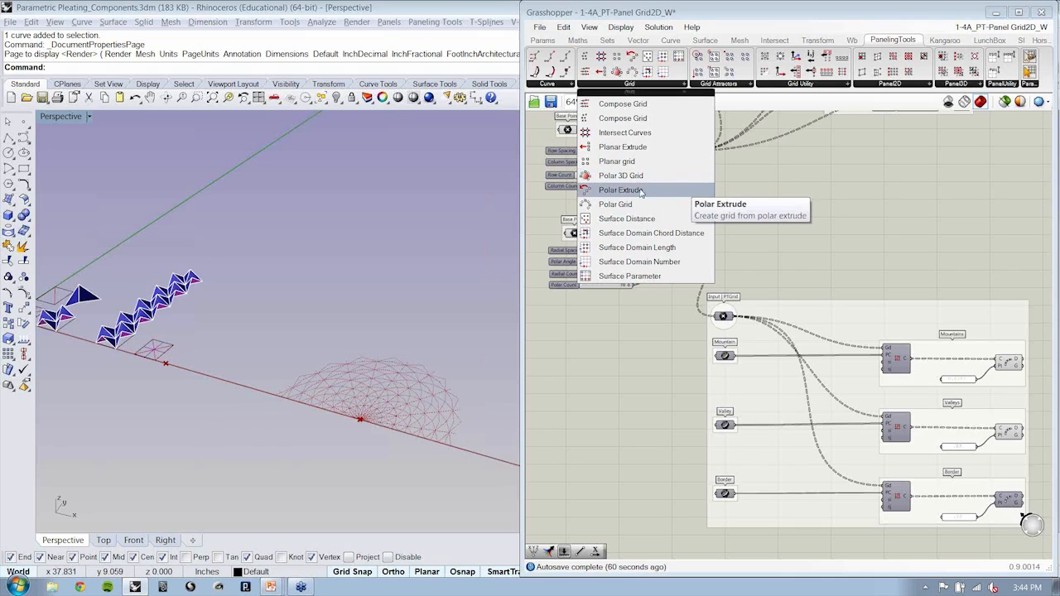
mouse_move(623, 145)
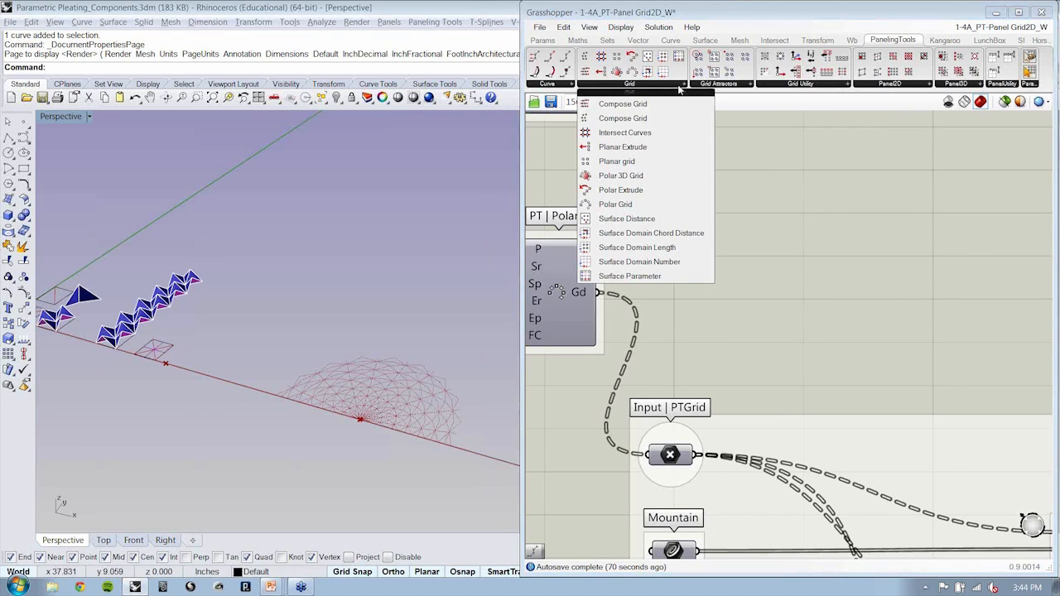
mouse_move(699, 189)
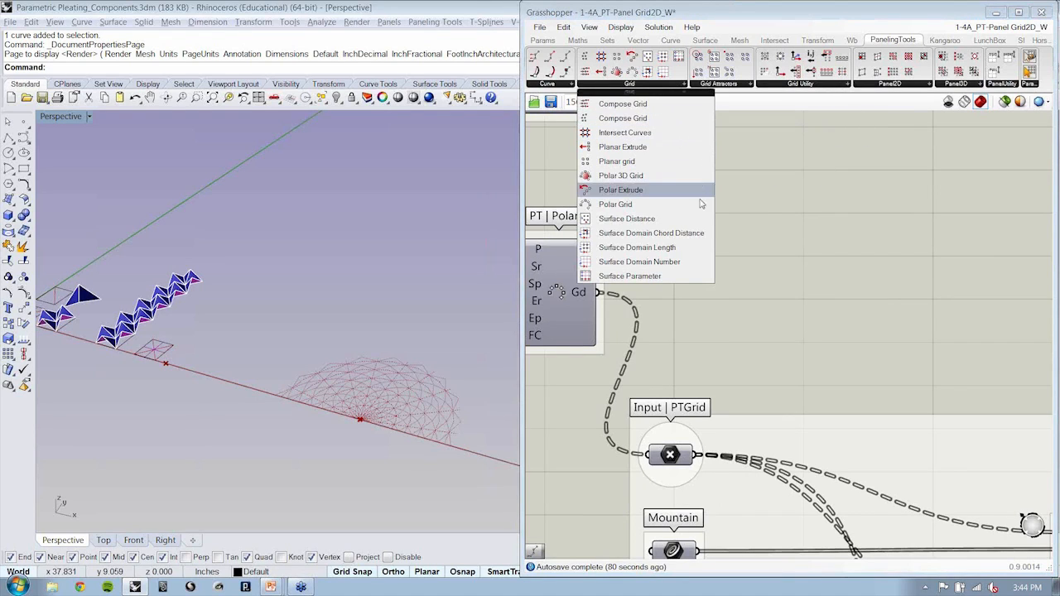
mouse_move(616, 189)
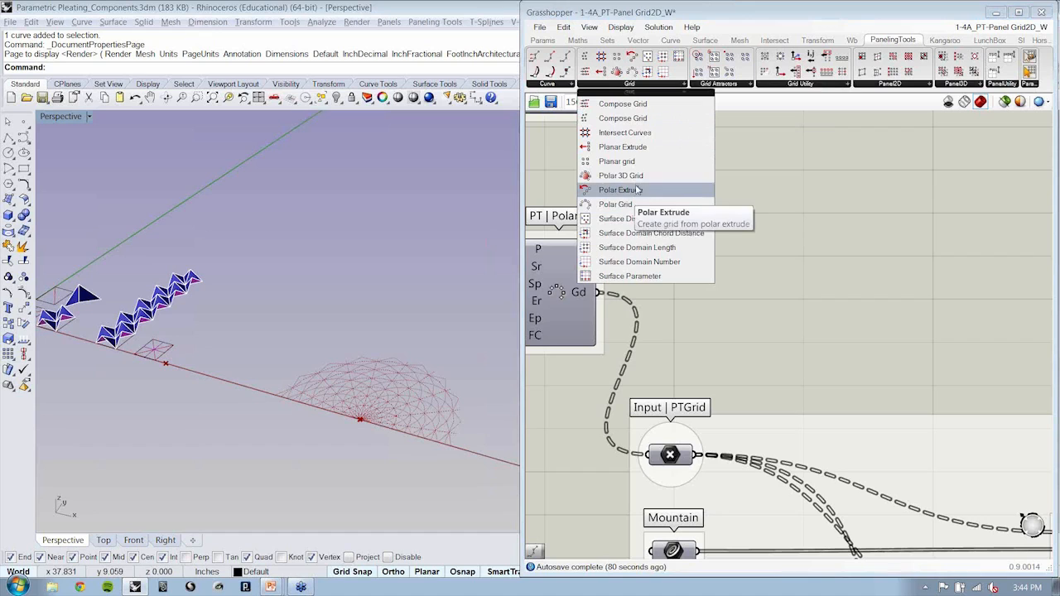
mouse_move(624, 133)
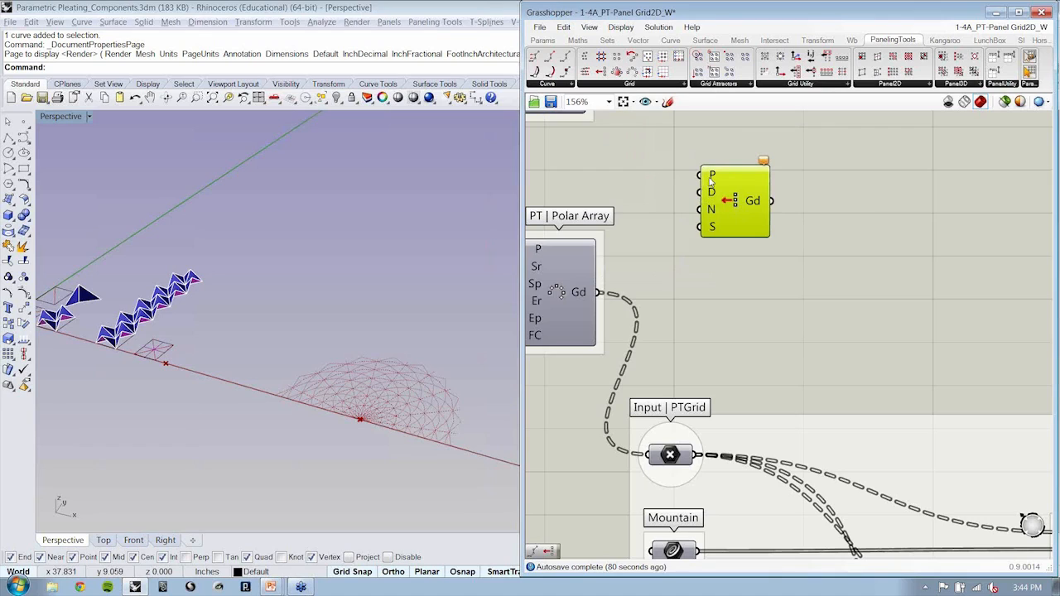
mouse_move(712, 192)
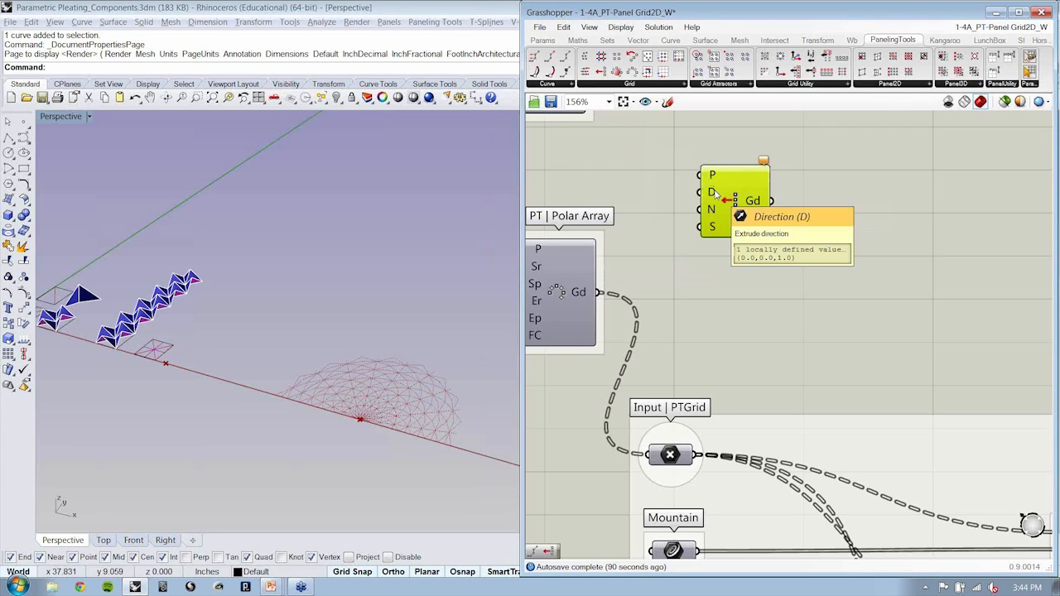
mouse_move(712, 209)
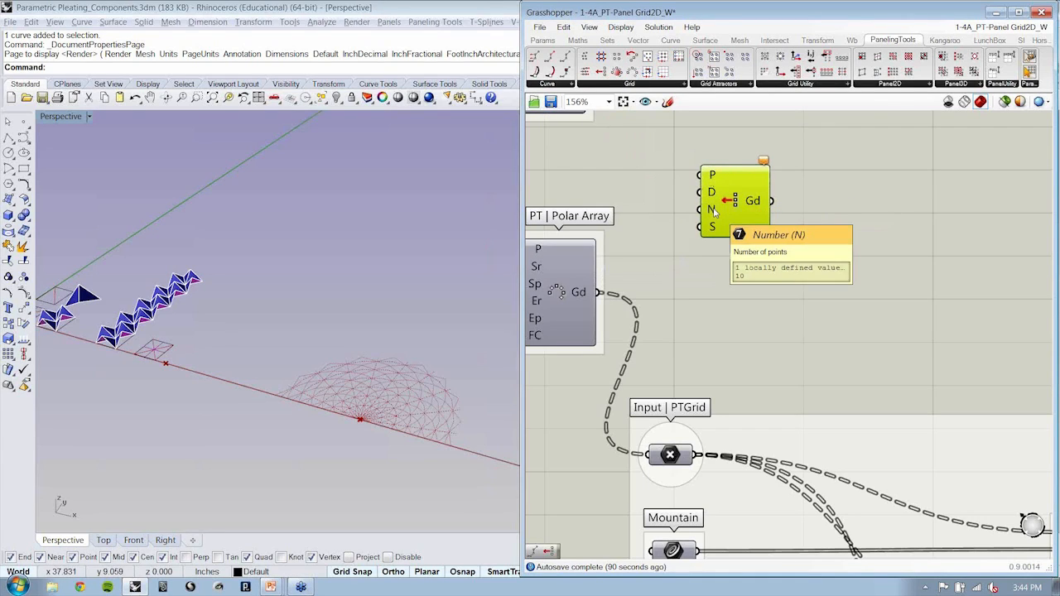
mouse_move(713, 226)
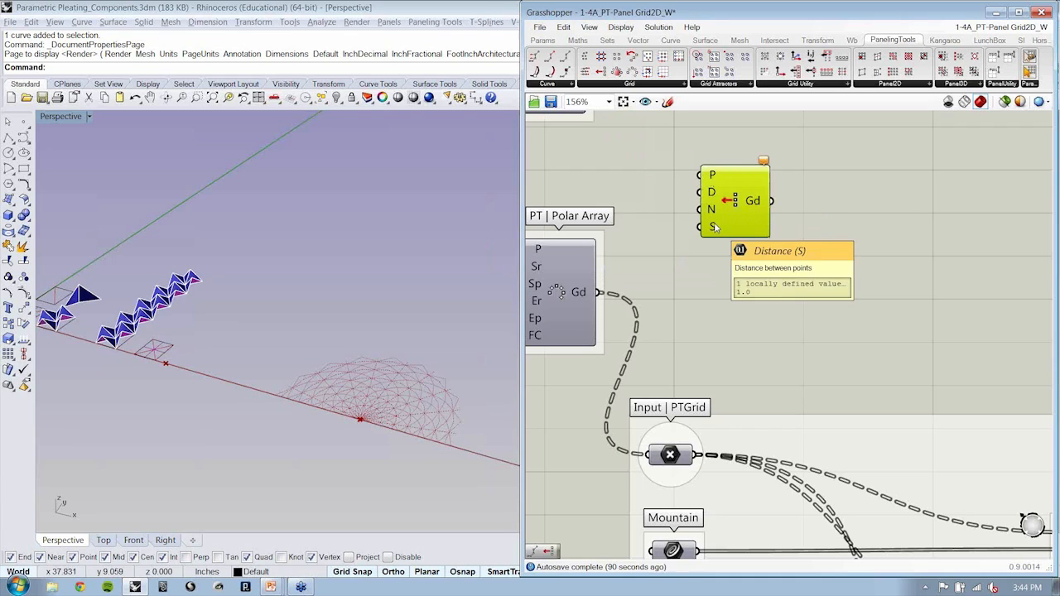
mouse_move(714, 228)
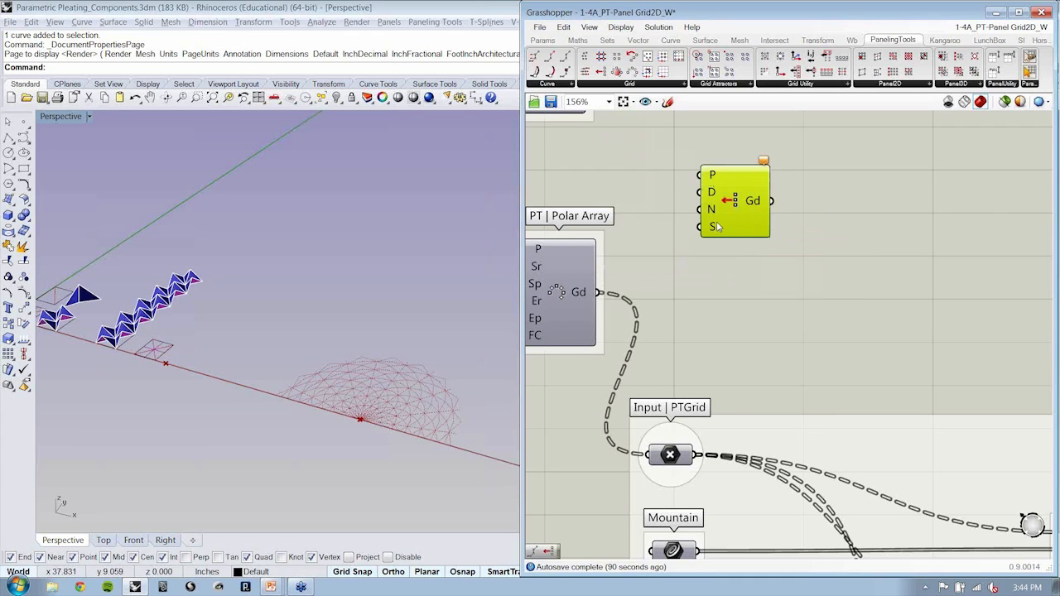
- Position a Divide Curve component beside the Polar Extrude grid component
scroll(down, 3)
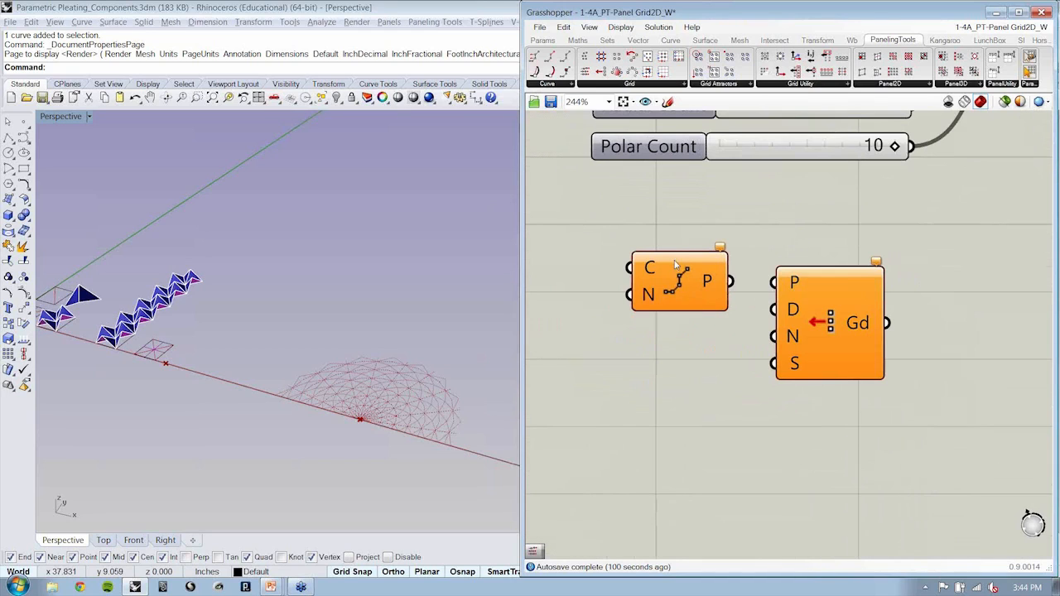
mouse_move(371, 298)
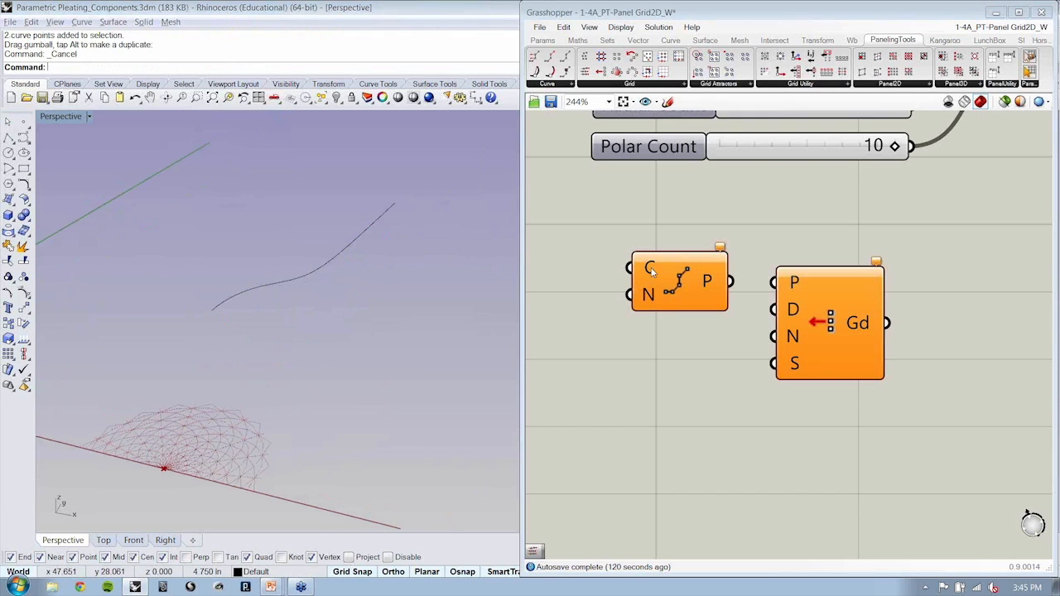
- Set the drawn Rhino curve as Divide Curve's C input feeding Polar Extrude's P
right_click(649, 266)
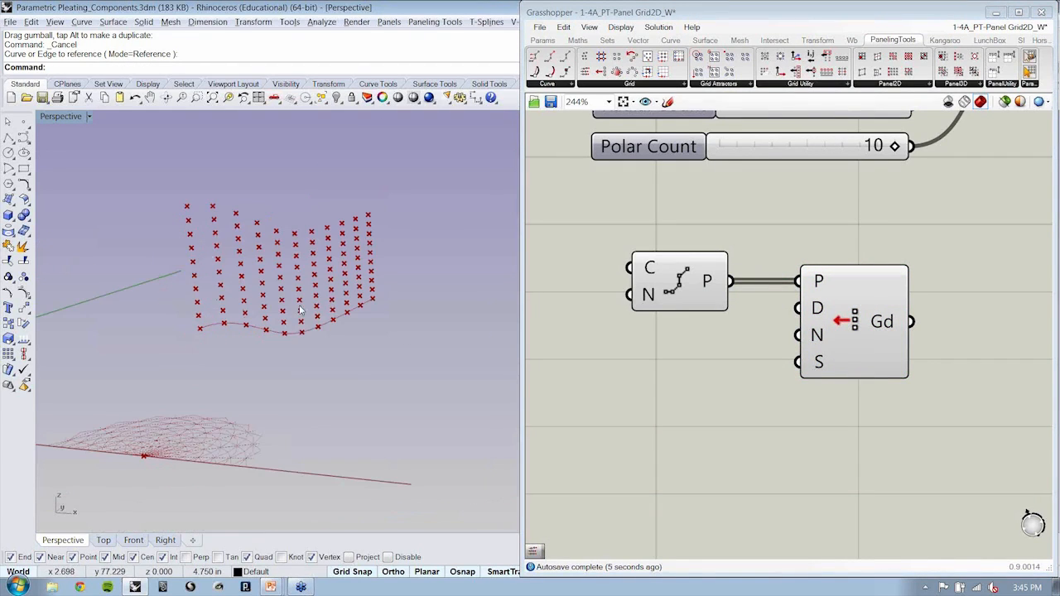
mouse_move(815, 311)
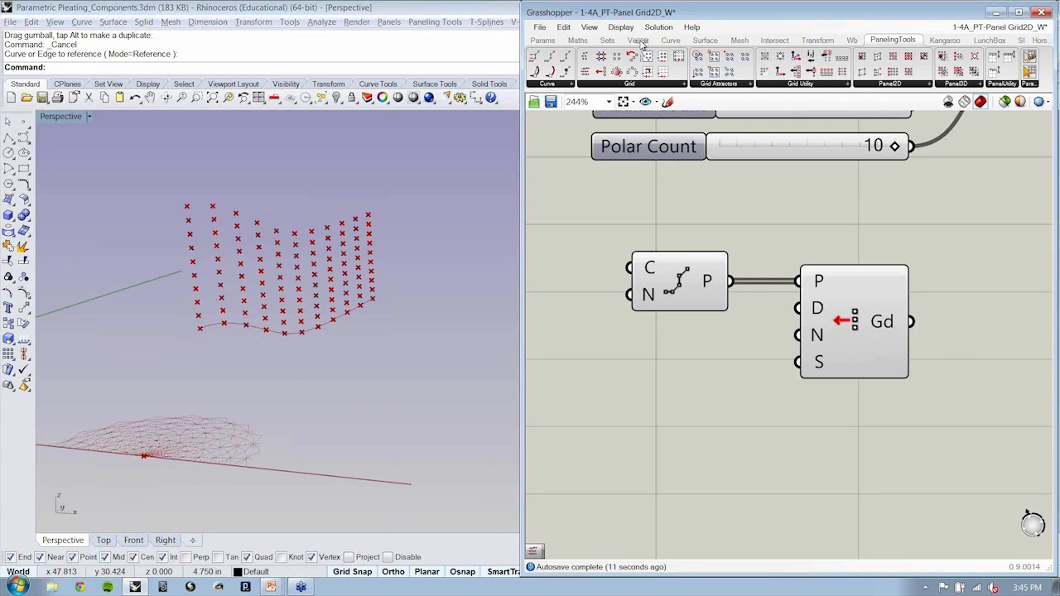
- Add a Unit X vector component as the Polar Extrude D direction
click(637, 40)
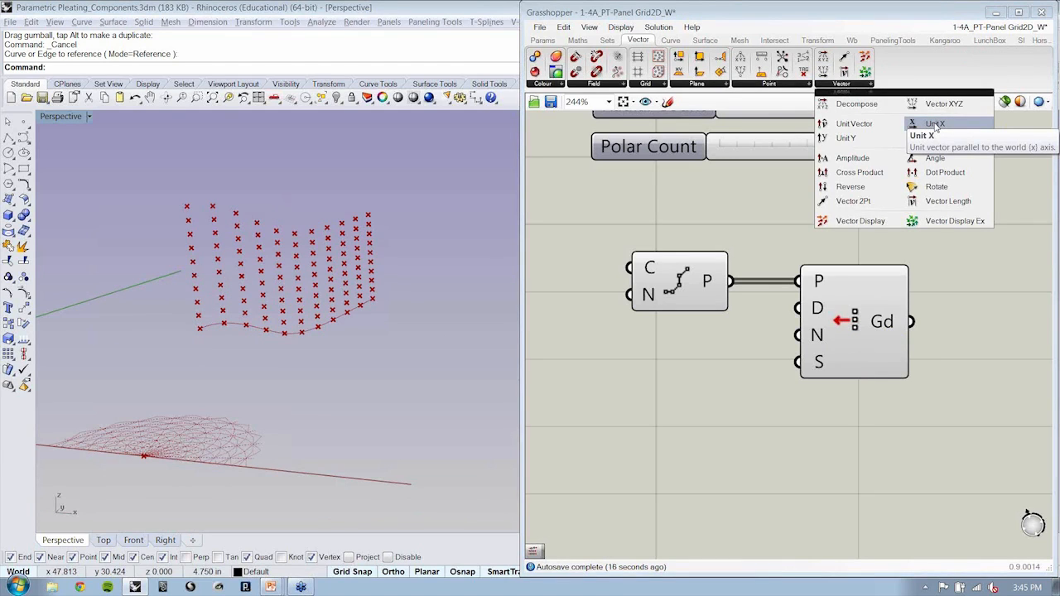
click(921, 136)
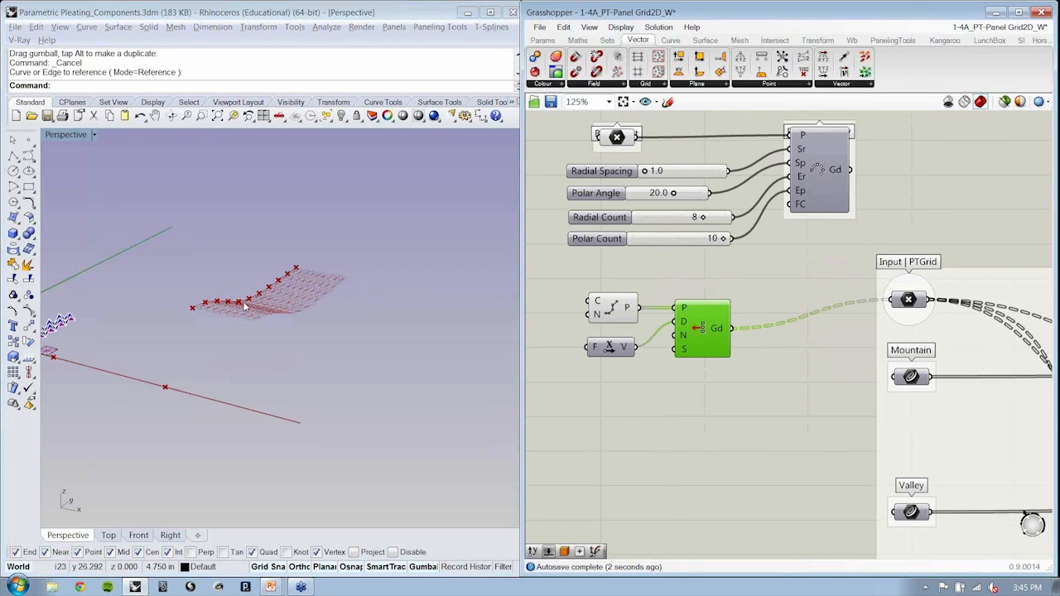
mouse_move(266, 381)
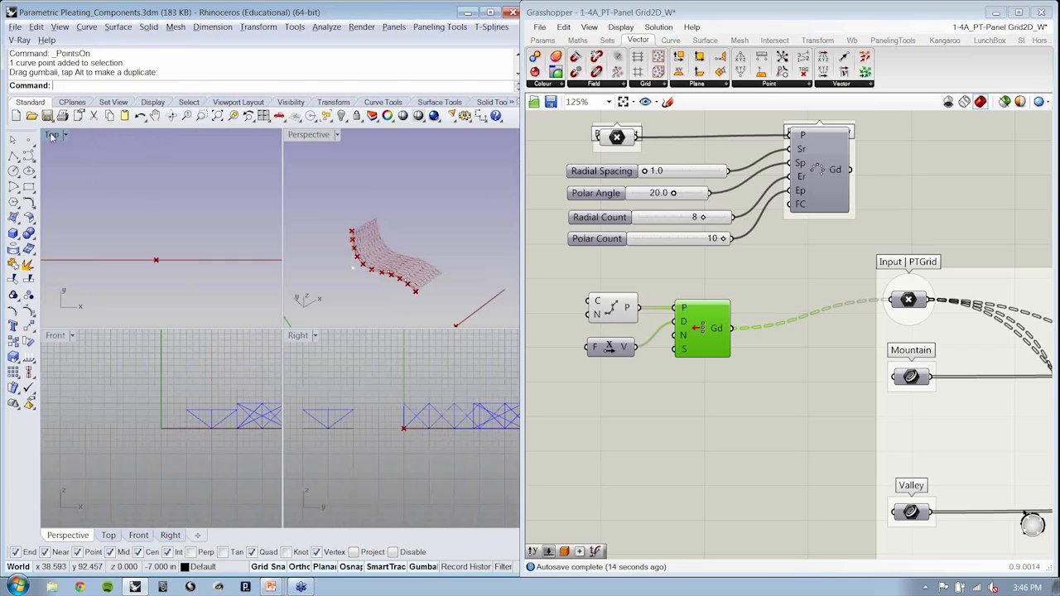
- Maximize the Top viewport and drag two curve control points to bend the extruded grid
double_click(53, 134)
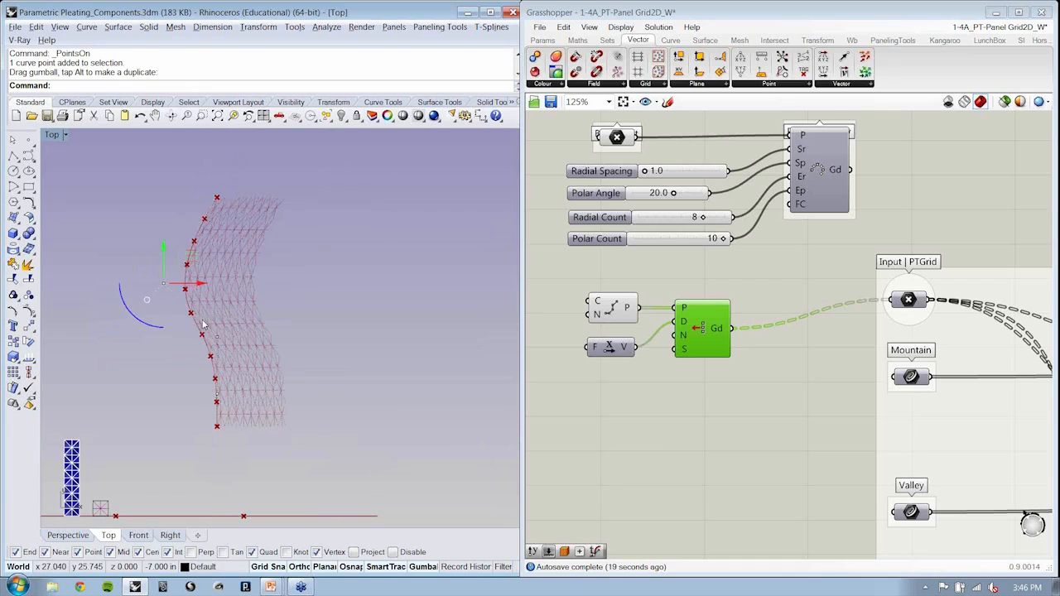
drag(199, 283, 311, 338)
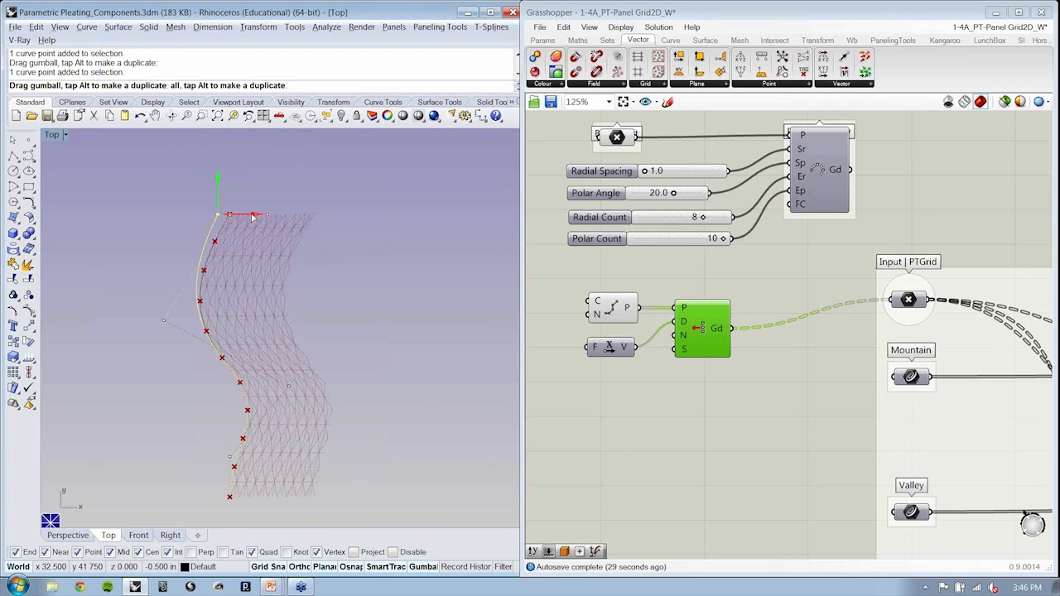
drag(217, 215, 163, 216)
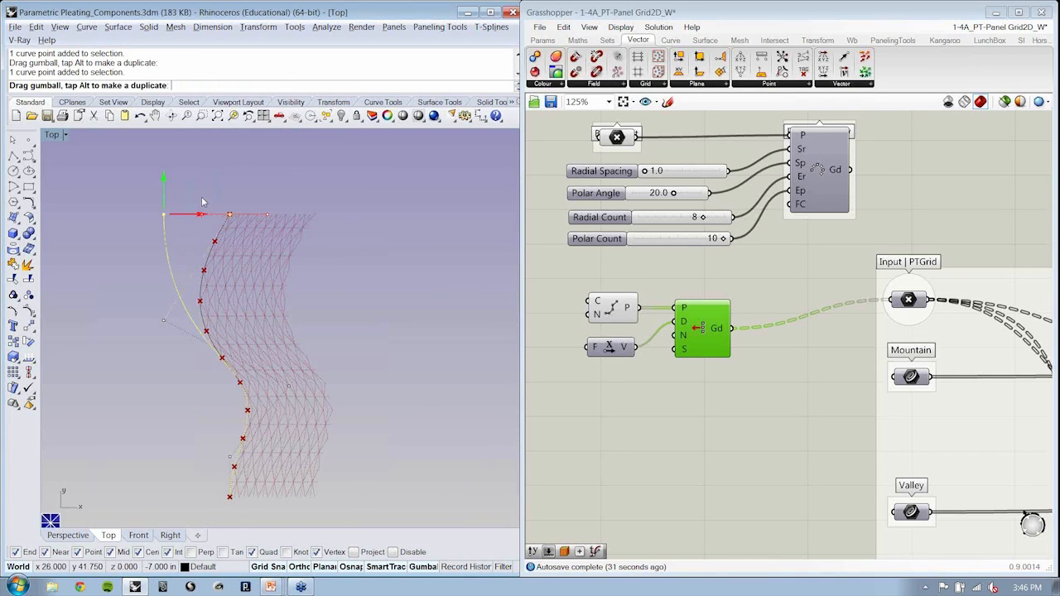